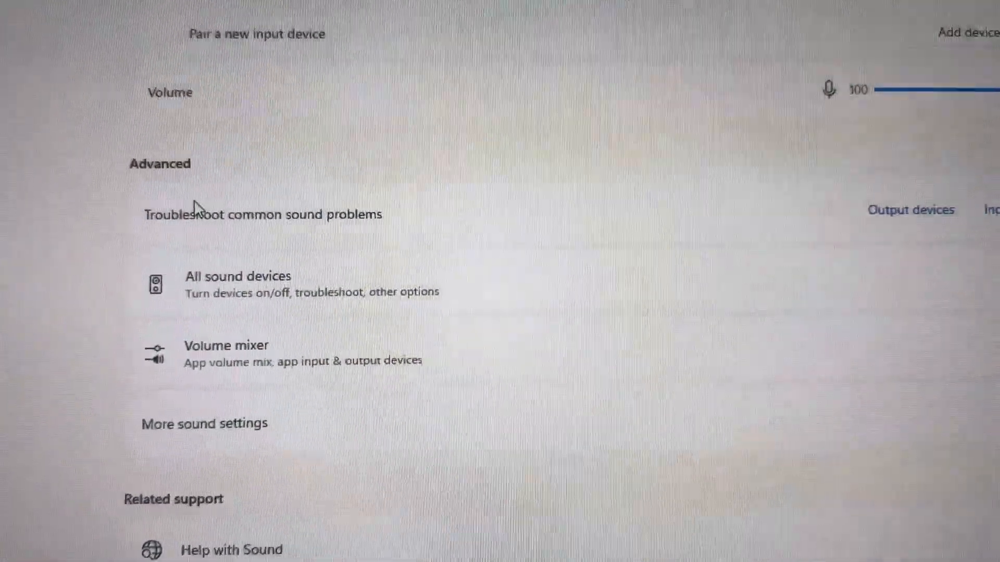
Step: Show the Enhancements tab in the Arctis Pro Wireless speakers' Properties dialog
{"action": "scroll", "scroll_direction": "down", "scroll_amount": 3}
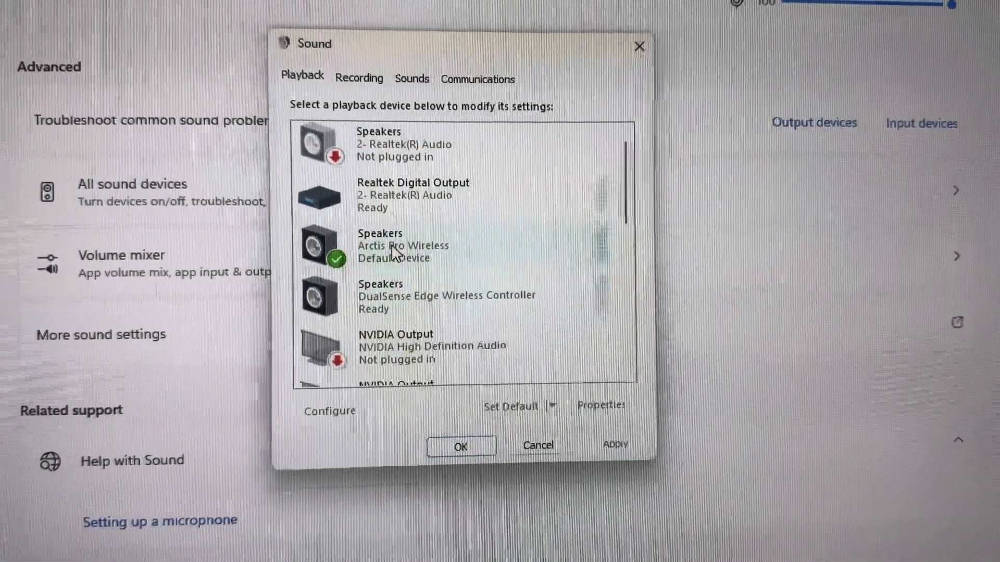
{"action": "right_click", "coordinate": [392, 247]}
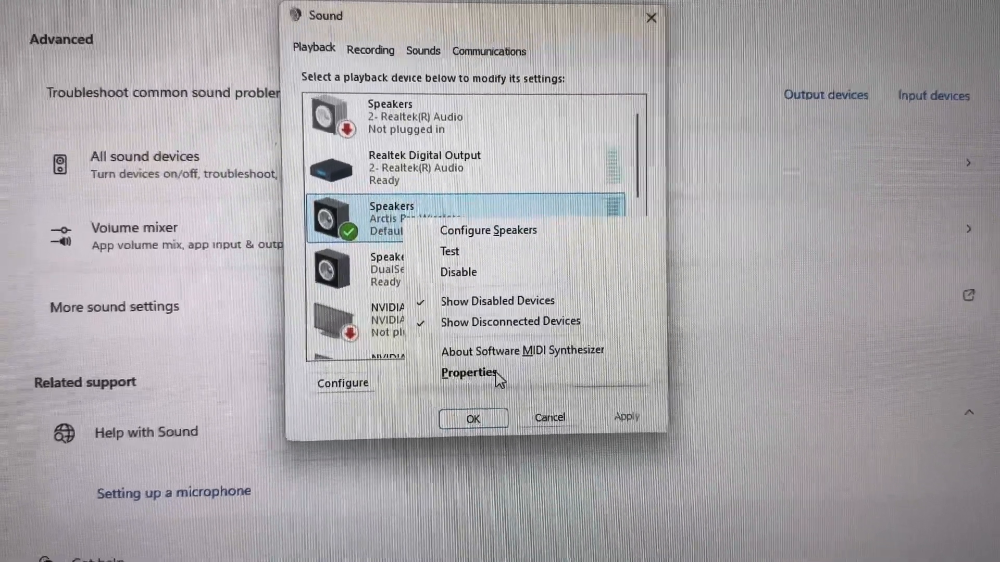
{"action": "left_click", "coordinate": [469, 373]}
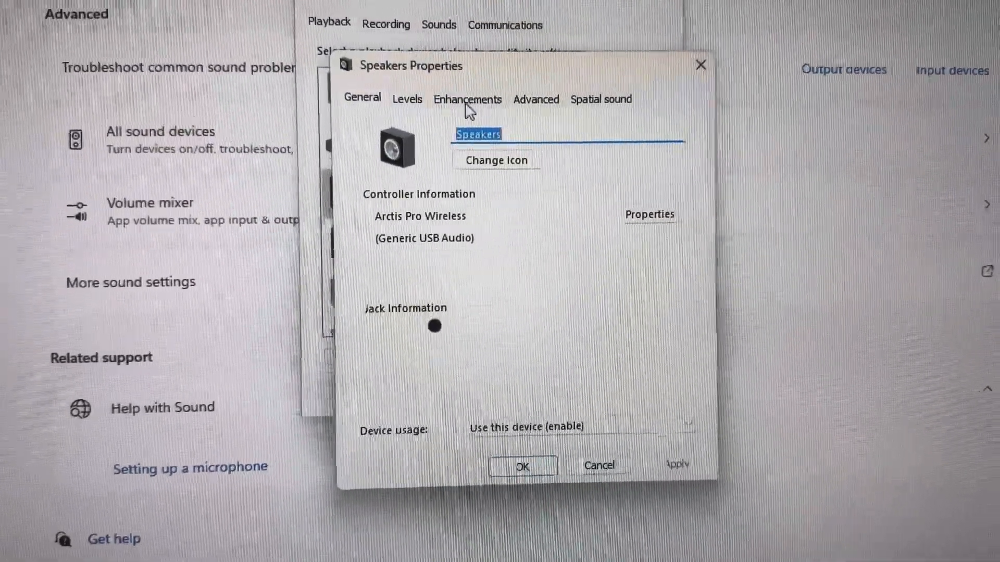
{"action": "left_click", "coordinate": [467, 99]}
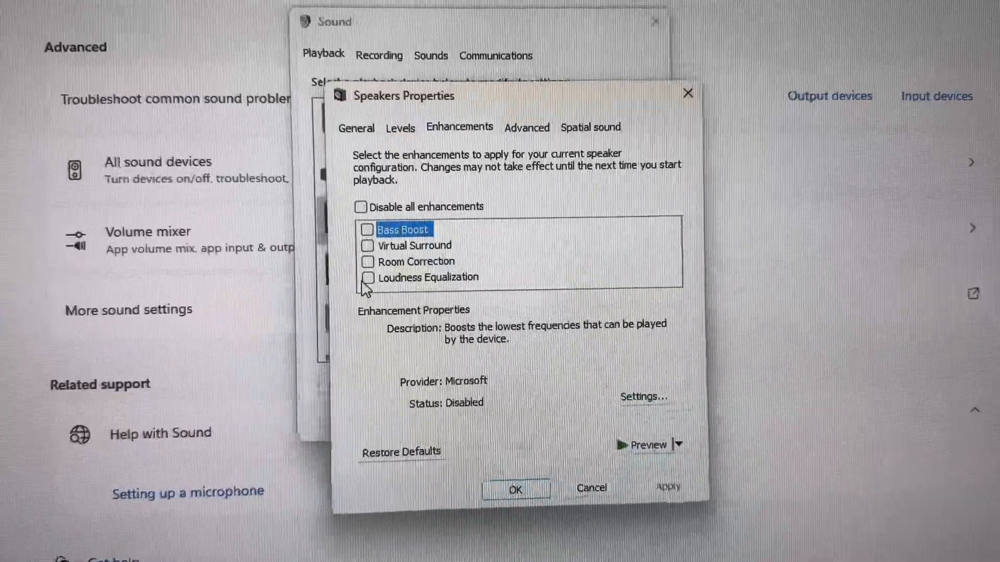